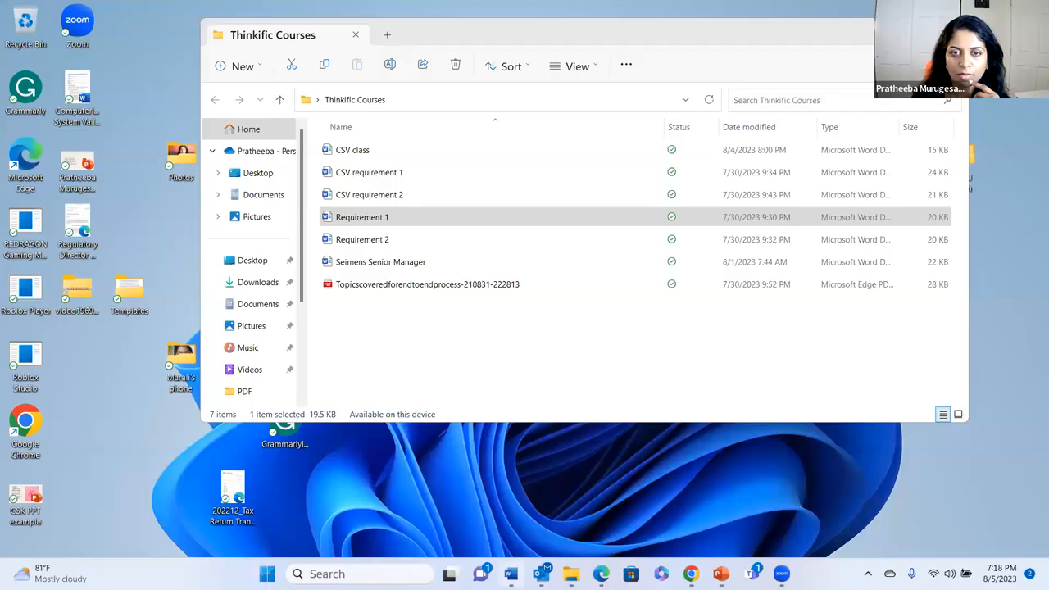
# Open the 'Requirement 1' job description document in Word from the Thinkific Courses folder.
pyautogui.doubleClick(362, 217)
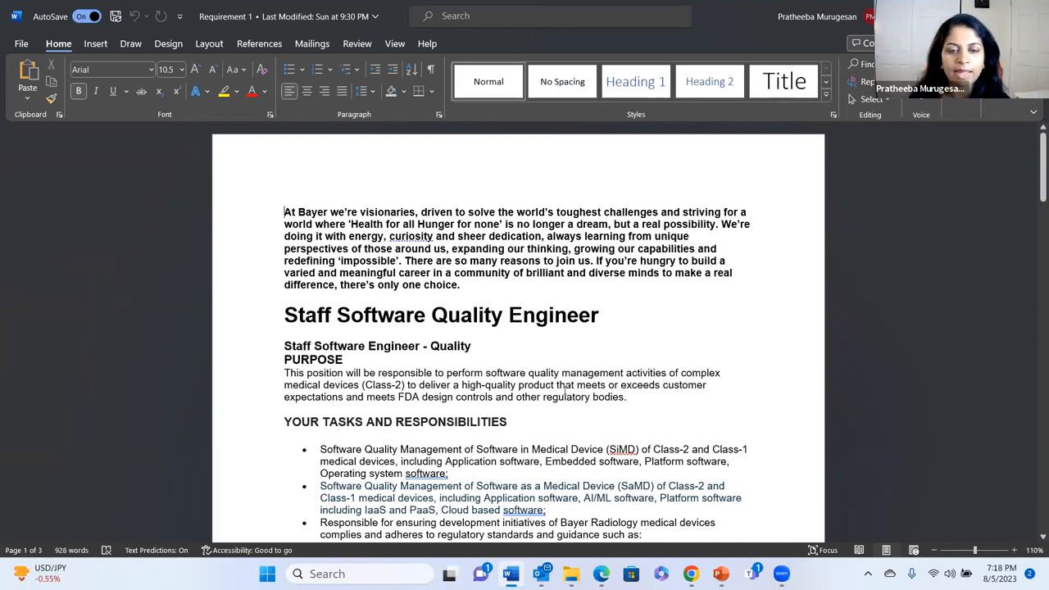
pyautogui.scroll(-3)
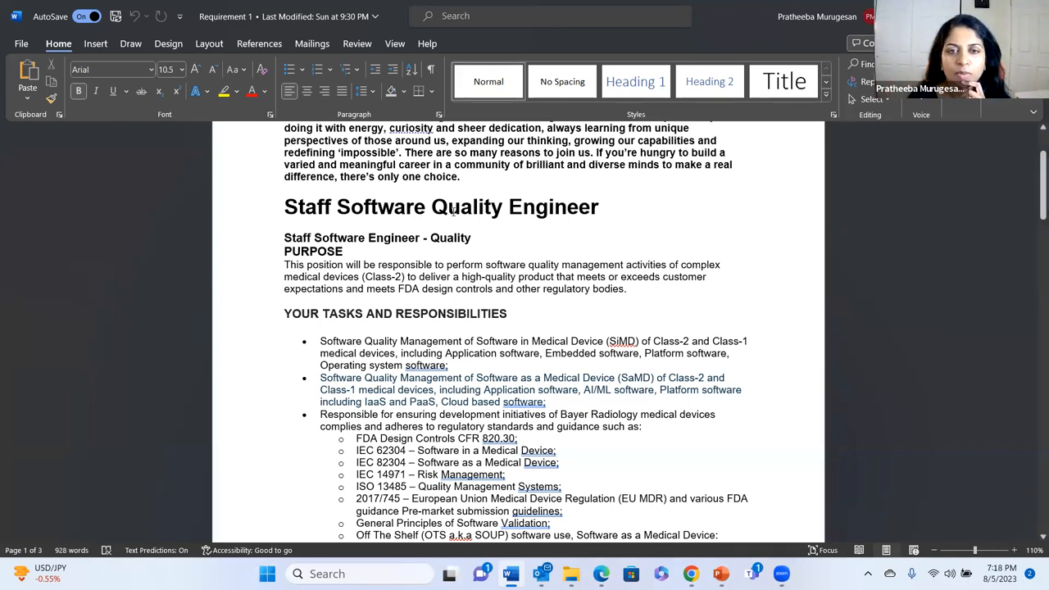
pyautogui.doubleClick(474, 207)
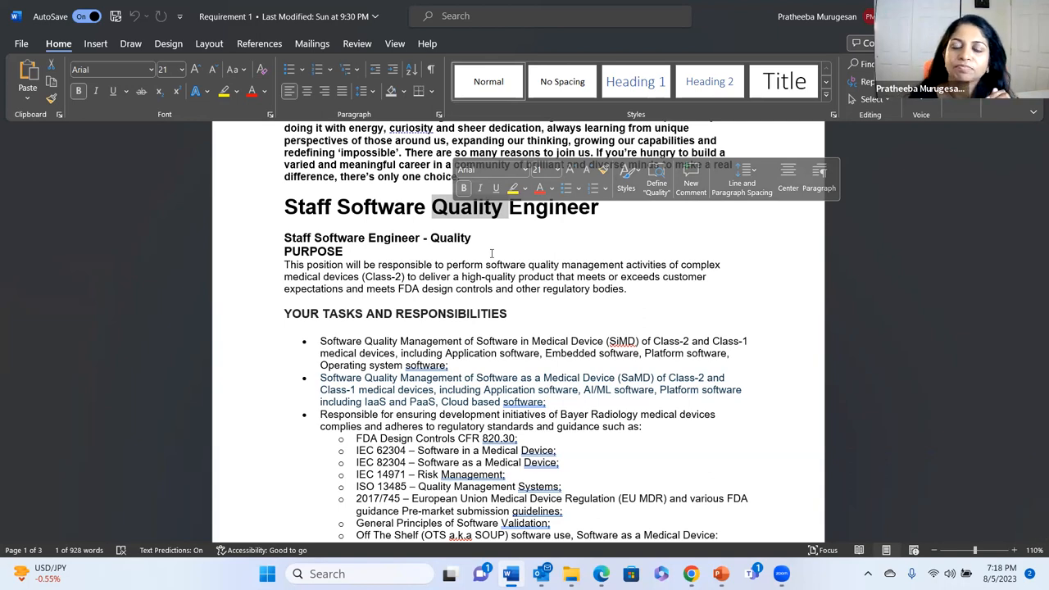
pyautogui.click(600, 251)
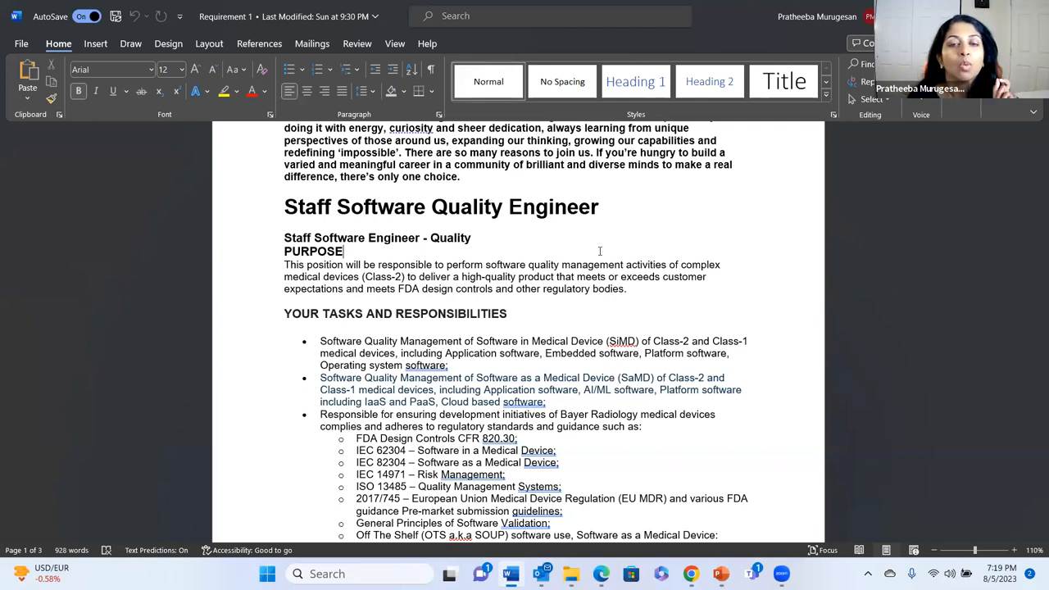
pyautogui.doubleClick(469, 206)
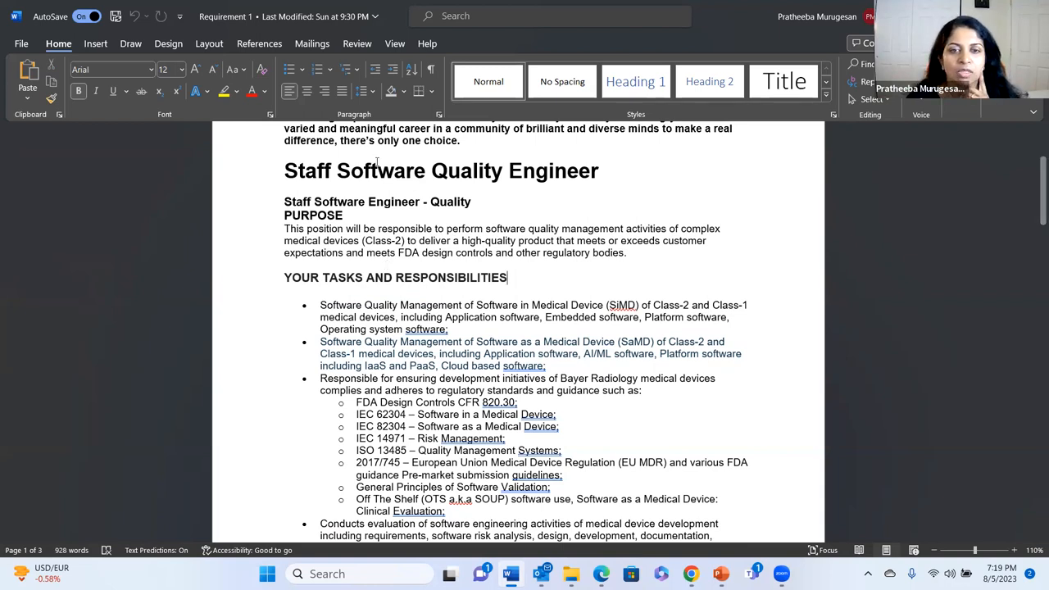
pyautogui.scroll(-3)
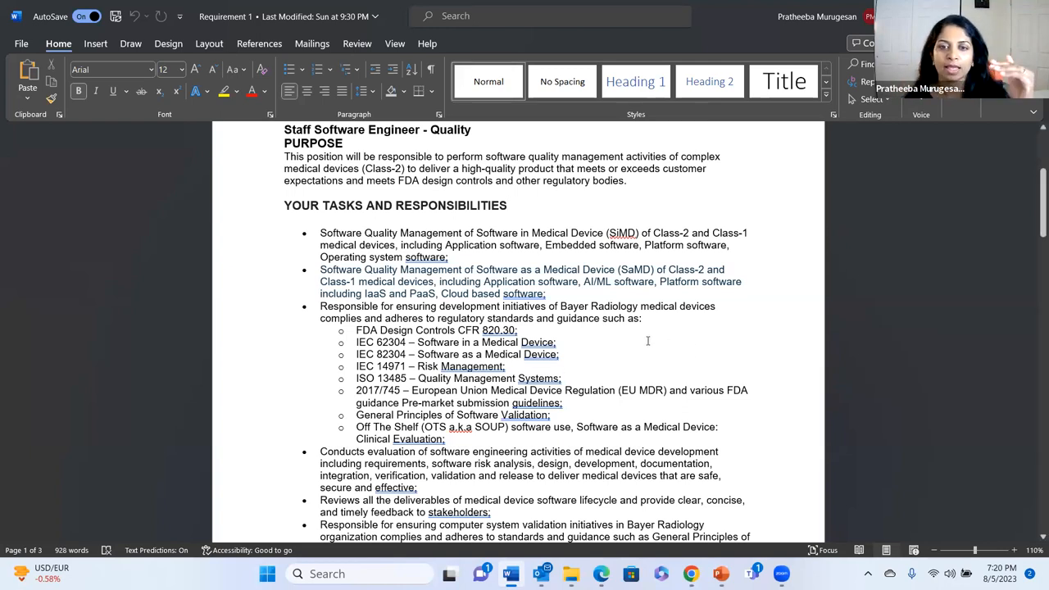
pyautogui.scroll(-3)
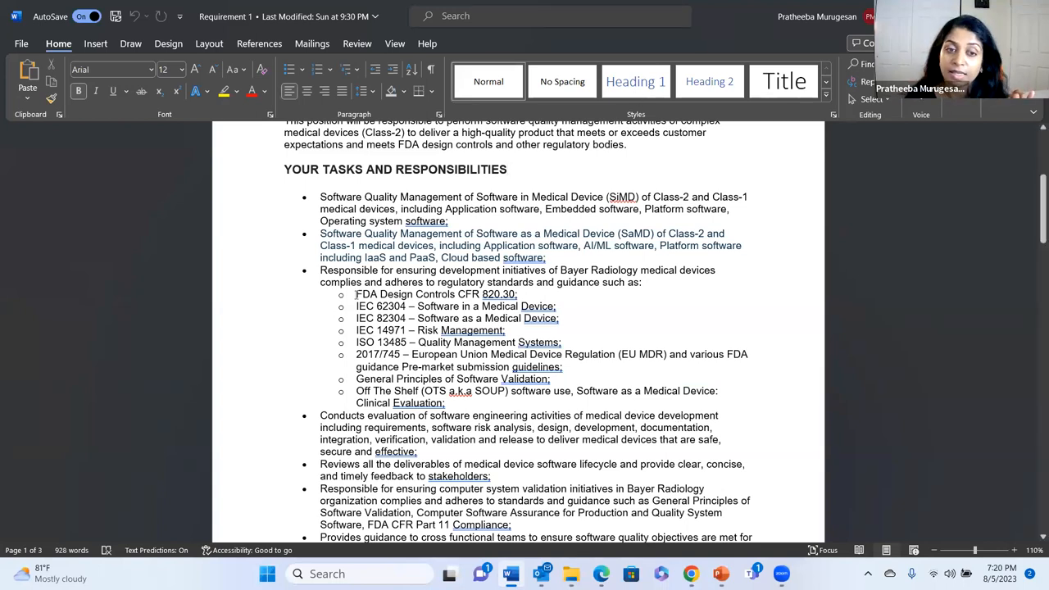
pyautogui.moveTo(357, 293); pyautogui.dragTo(456, 403)
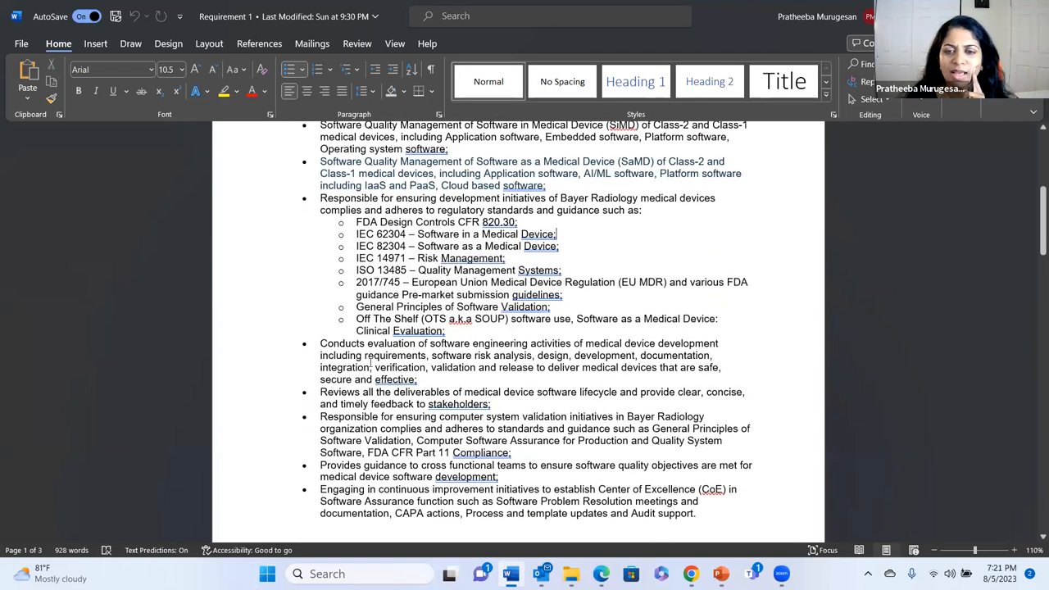
pyautogui.scroll(-3)
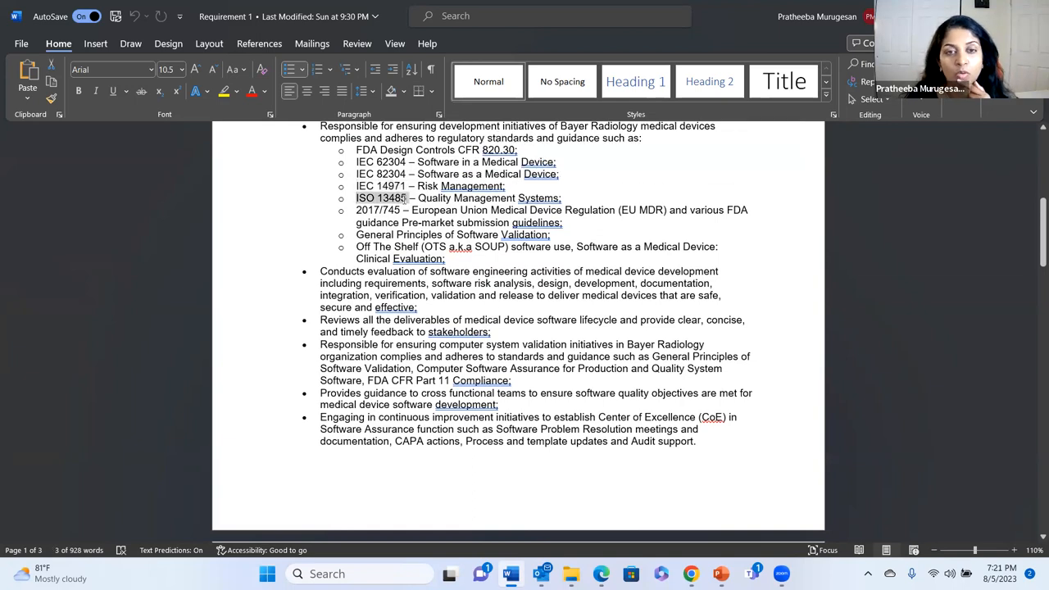
pyautogui.doubleClick(378, 197)
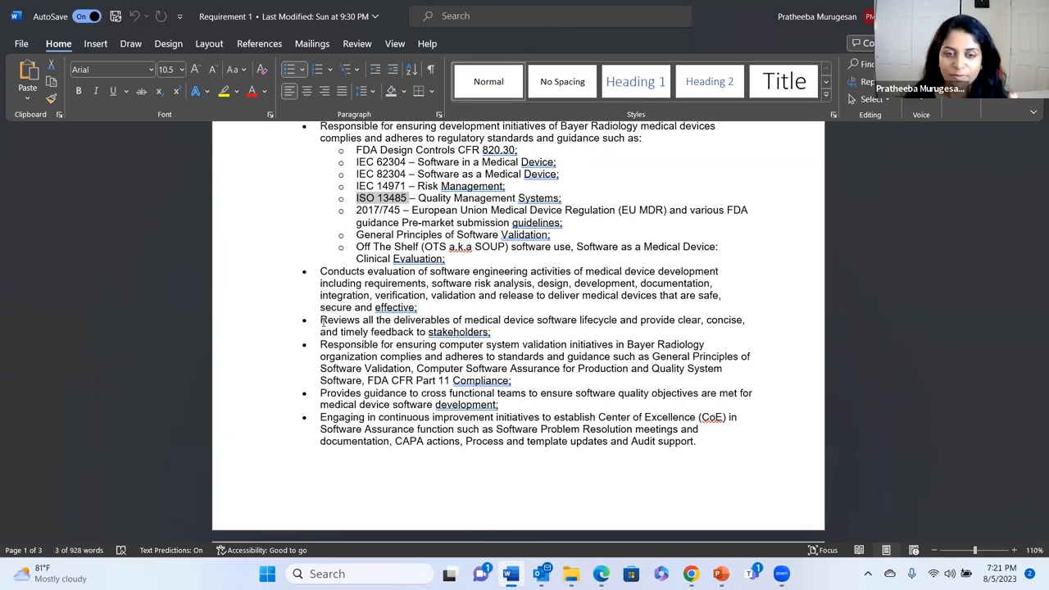
pyautogui.scroll(-3)
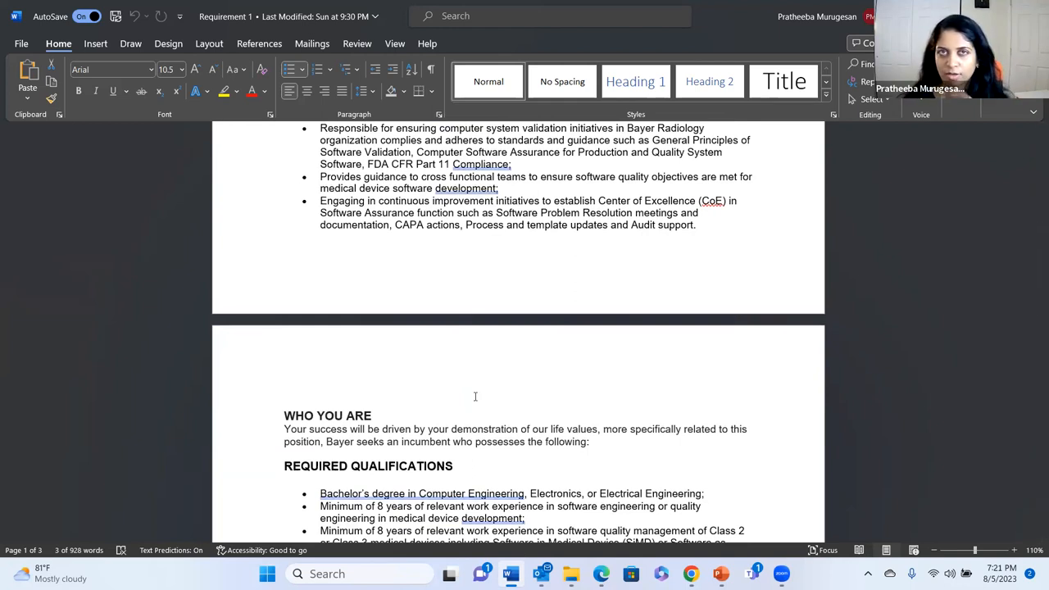
pyautogui.scroll(-3)
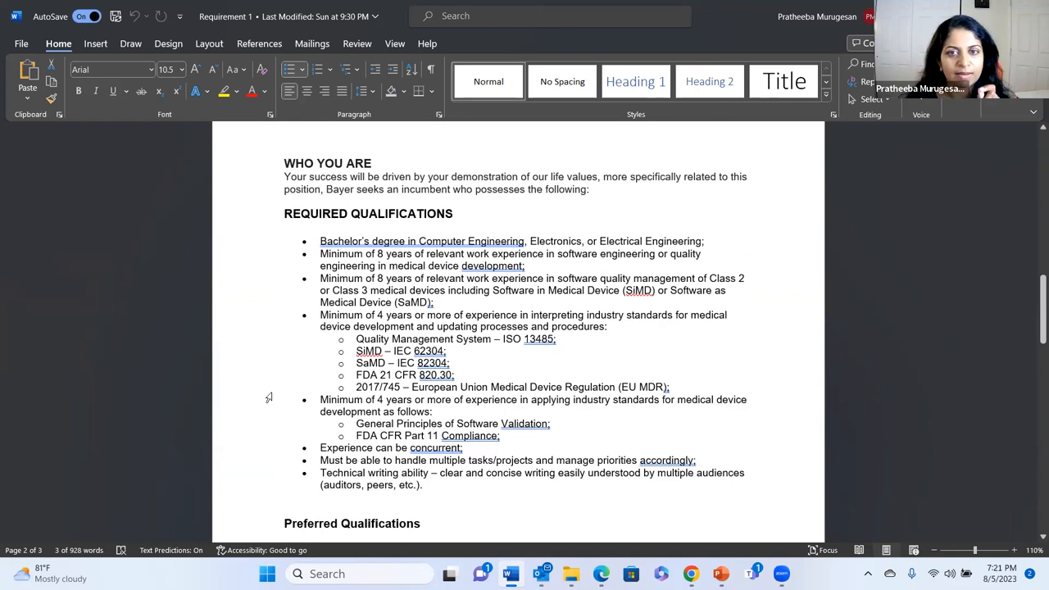
pyautogui.scroll(-3)
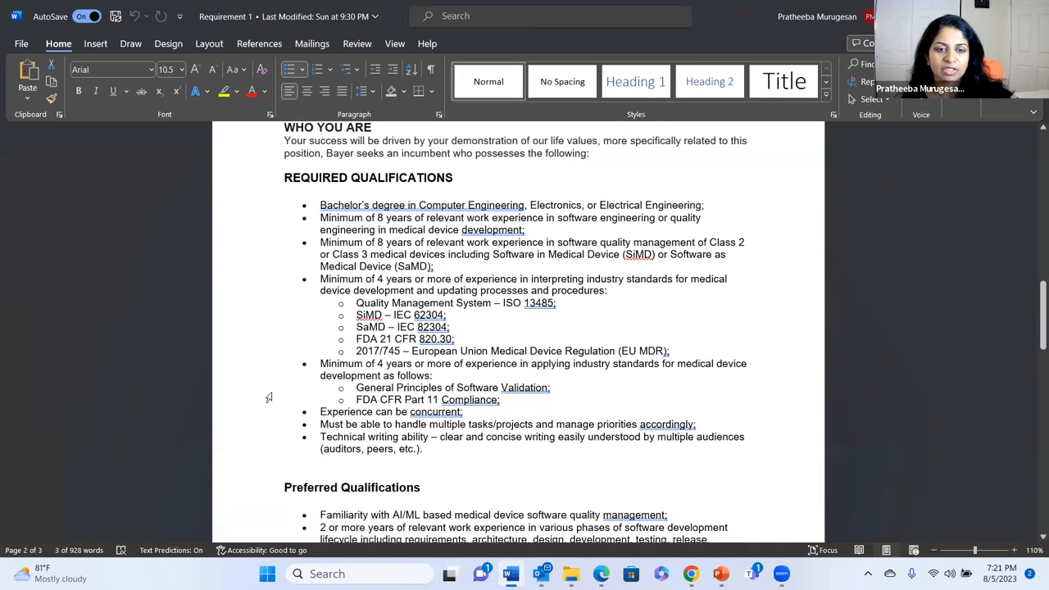
pyautogui.scroll(-3)
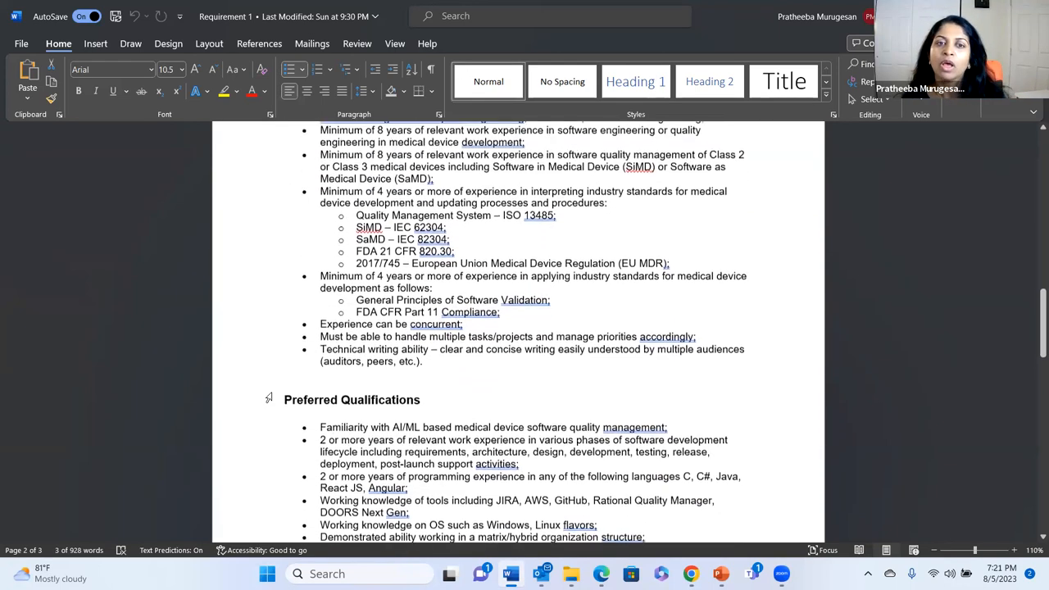
pyautogui.scroll(-3)
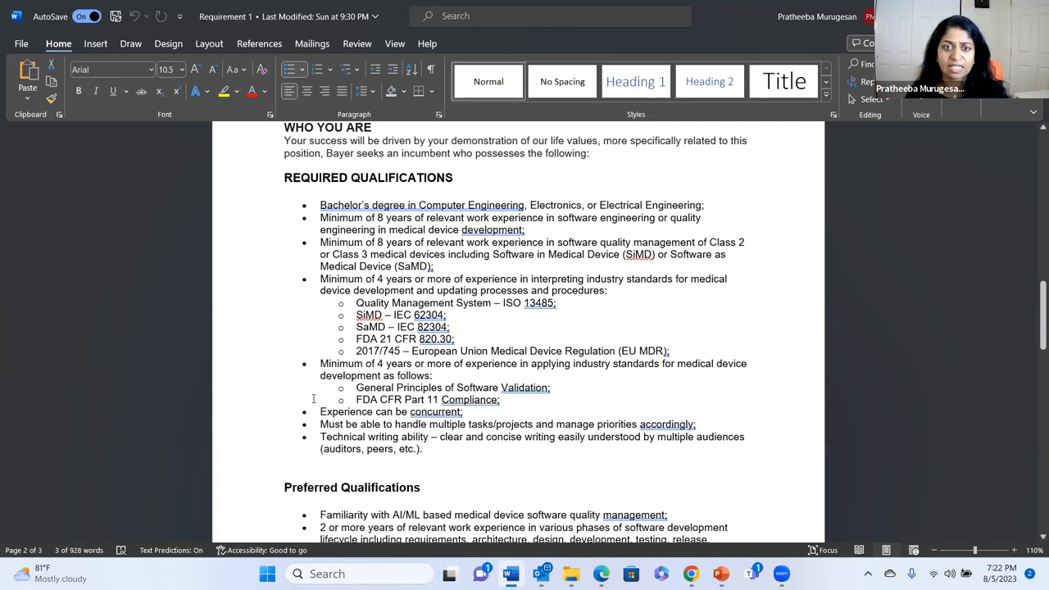
pyautogui.moveTo(298, 405)
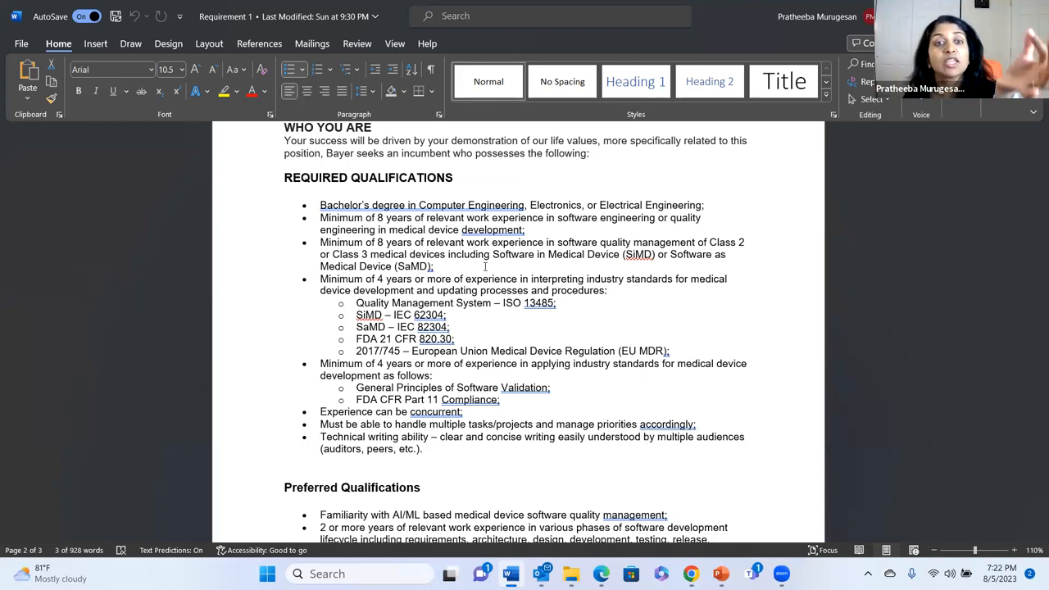
pyautogui.scroll(-3)
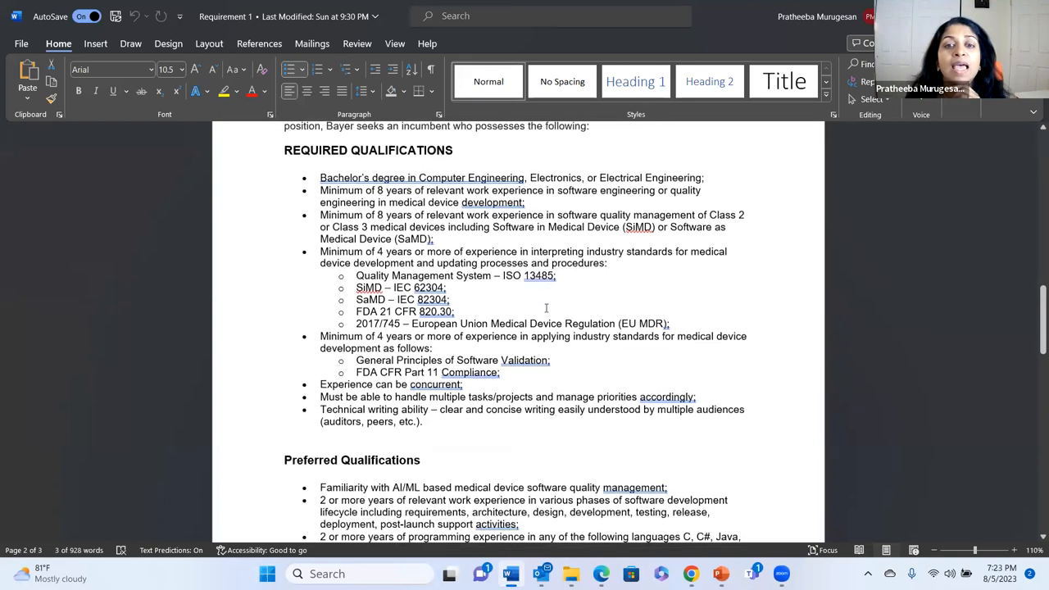
pyautogui.scroll(-3)
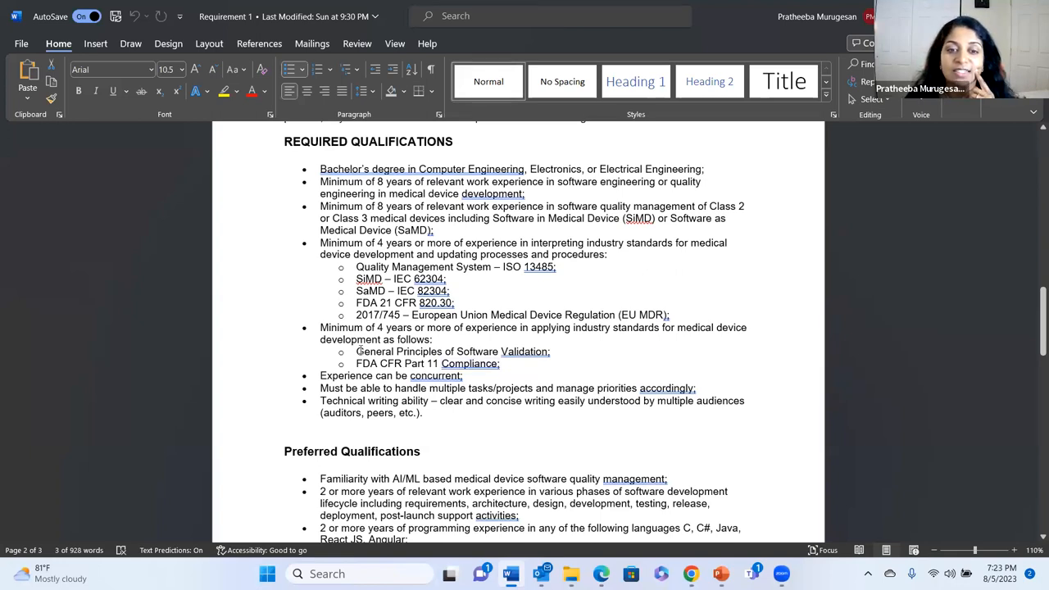
pyautogui.moveTo(358, 351); pyautogui.dragTo(551, 351)
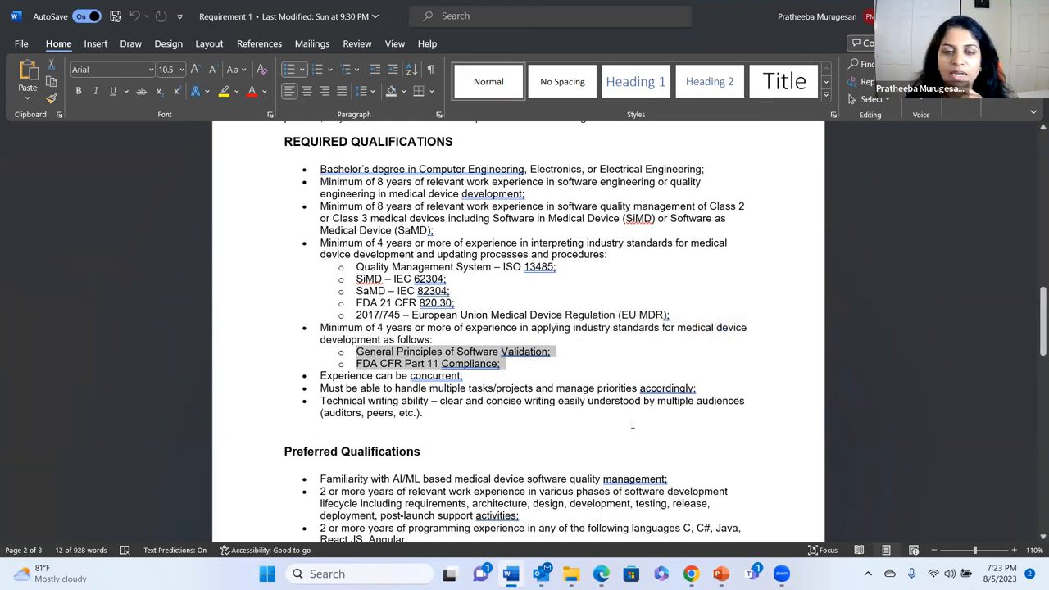
pyautogui.scroll(-3)
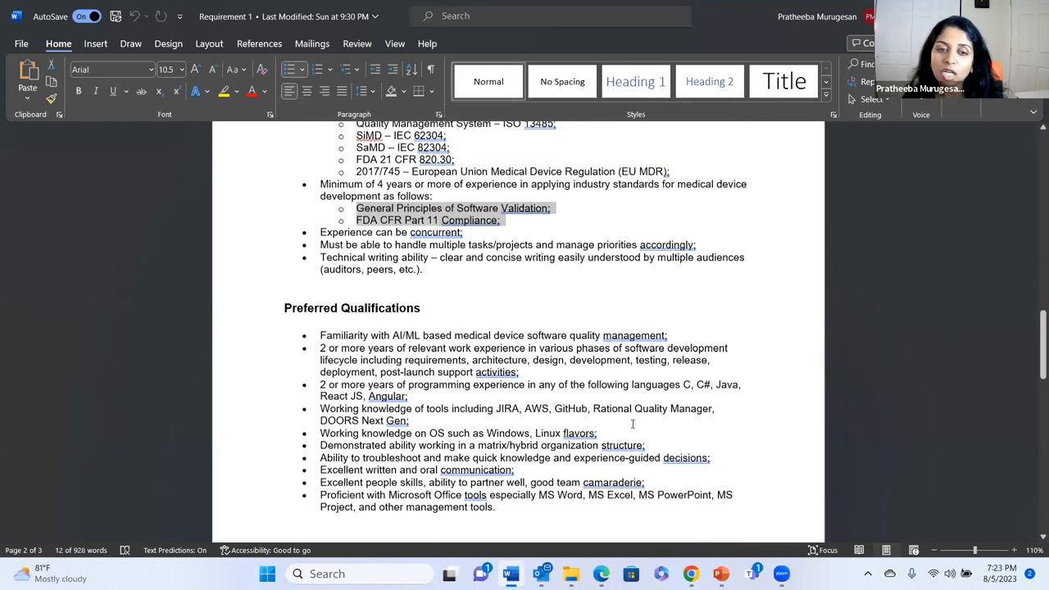
pyautogui.scroll(-3)
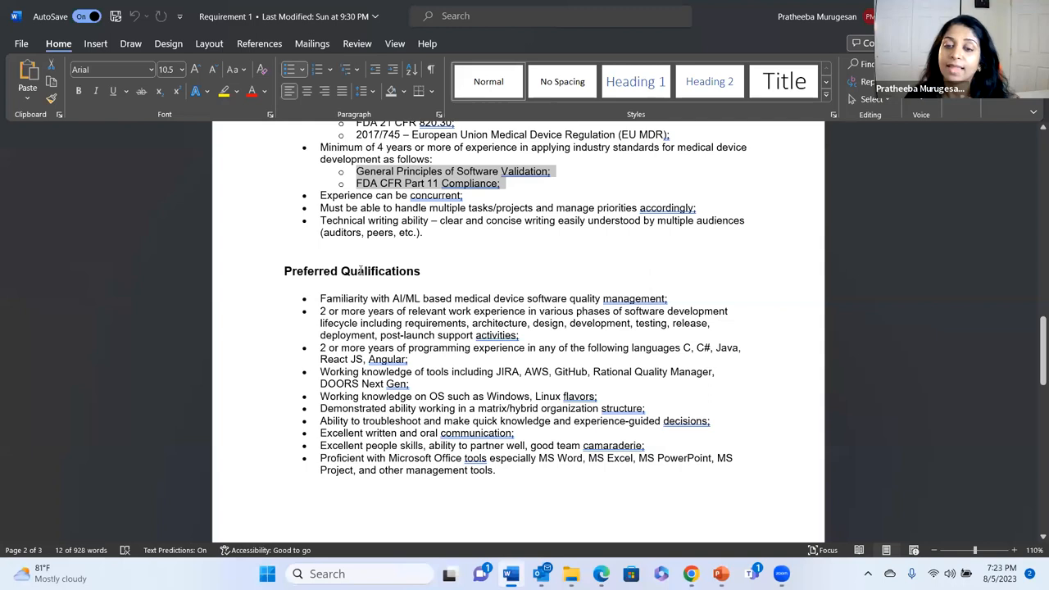
pyautogui.moveTo(354, 282)
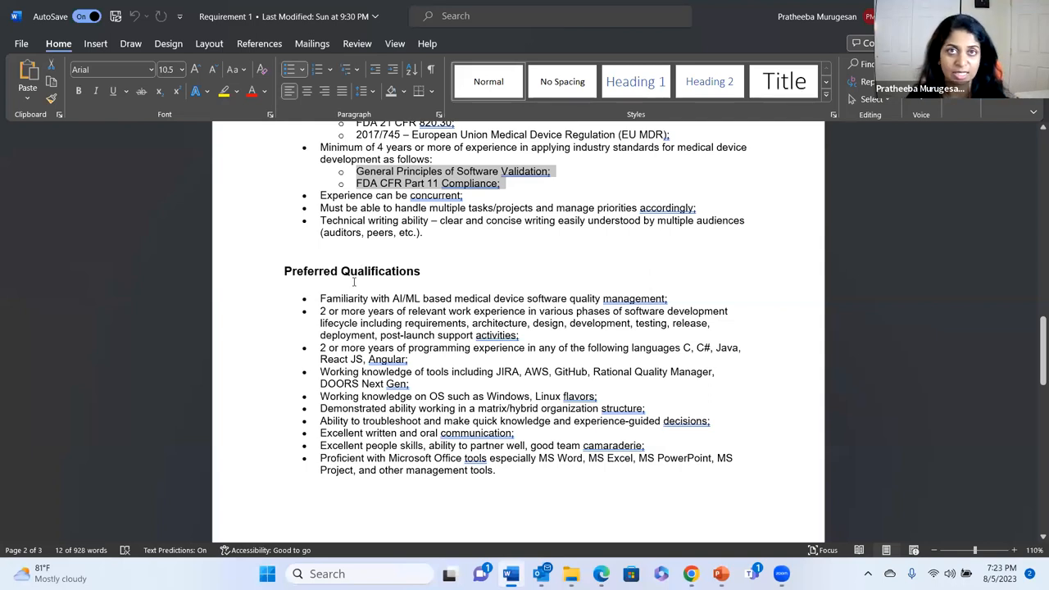
pyautogui.moveTo(334, 272)
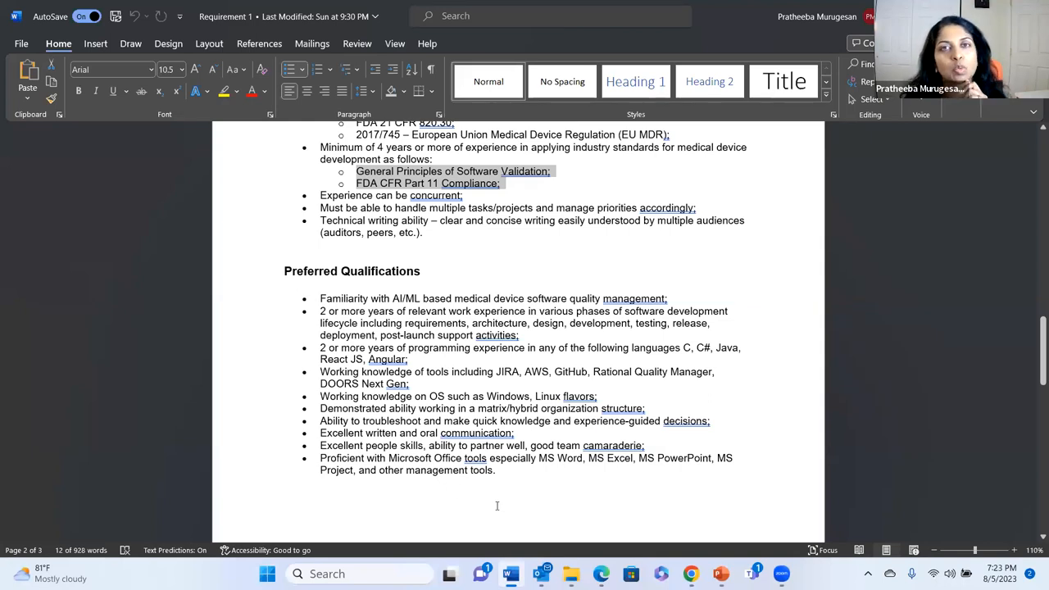
pyautogui.moveTo(580, 192)
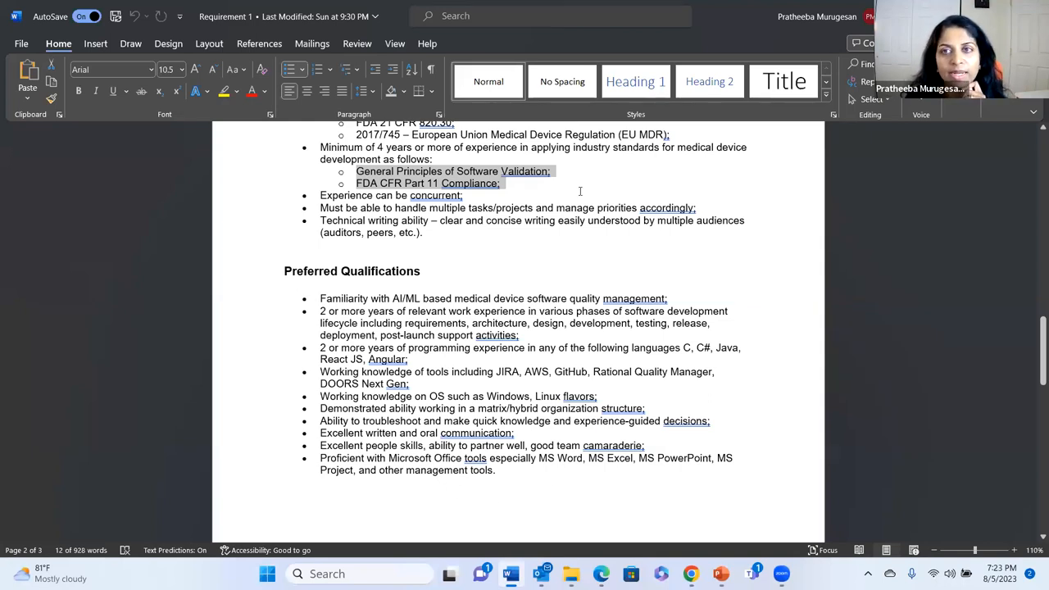